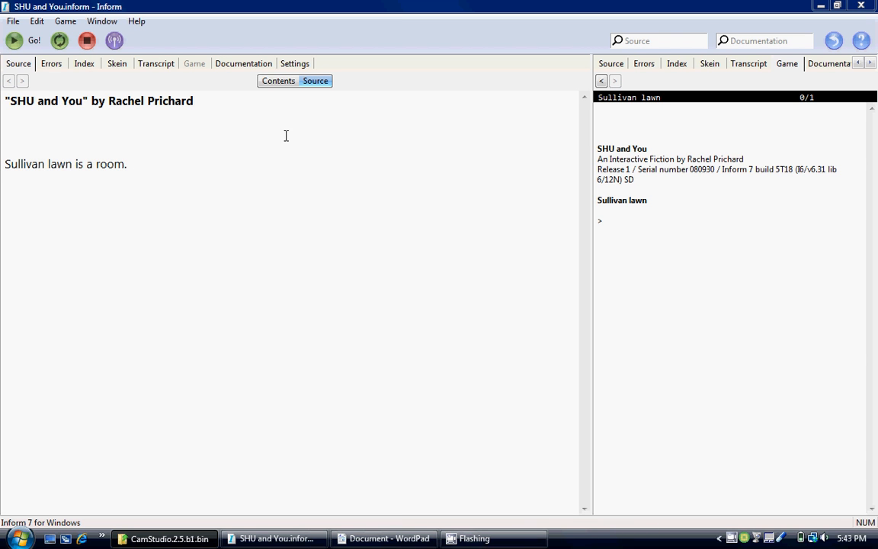
mouse_move(266, 174)
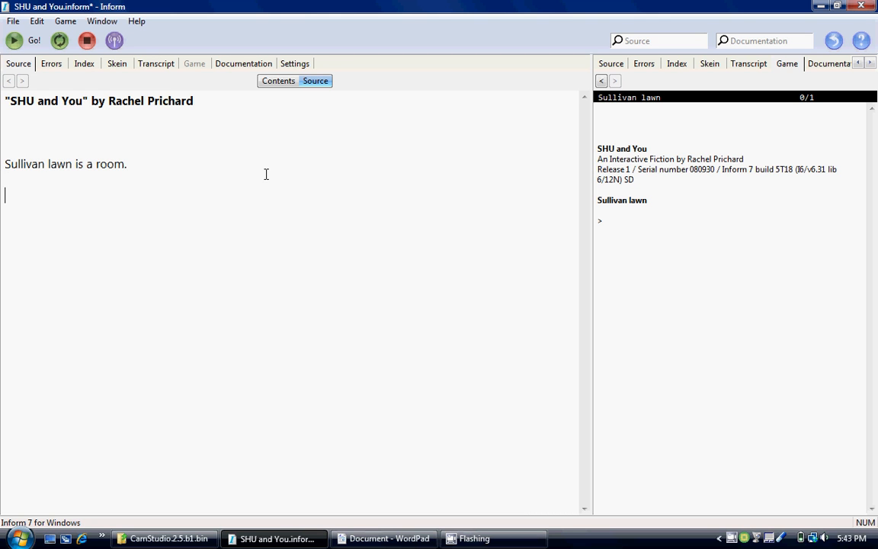
- Paste the copied lawn description and the gazebo sentence holding Billy, Buddy and Mac into the source
right_click(266, 210)
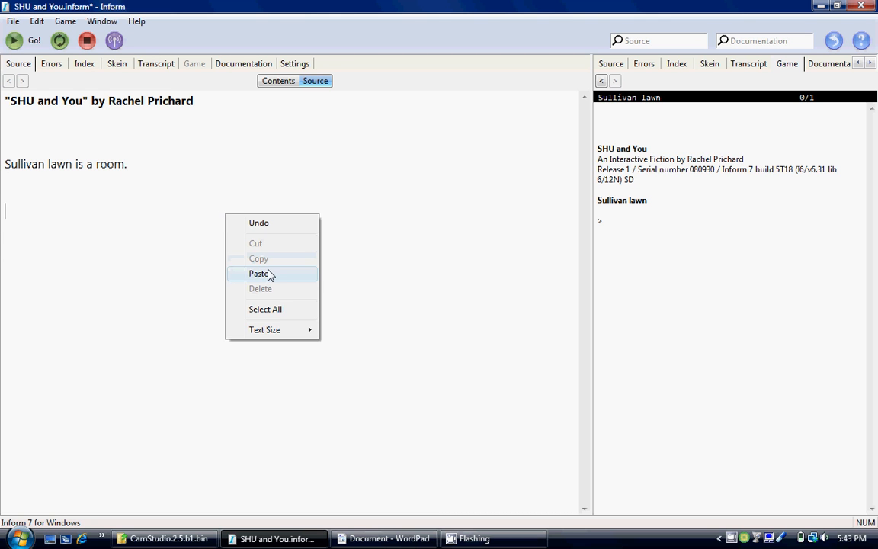
left_click(258, 273)
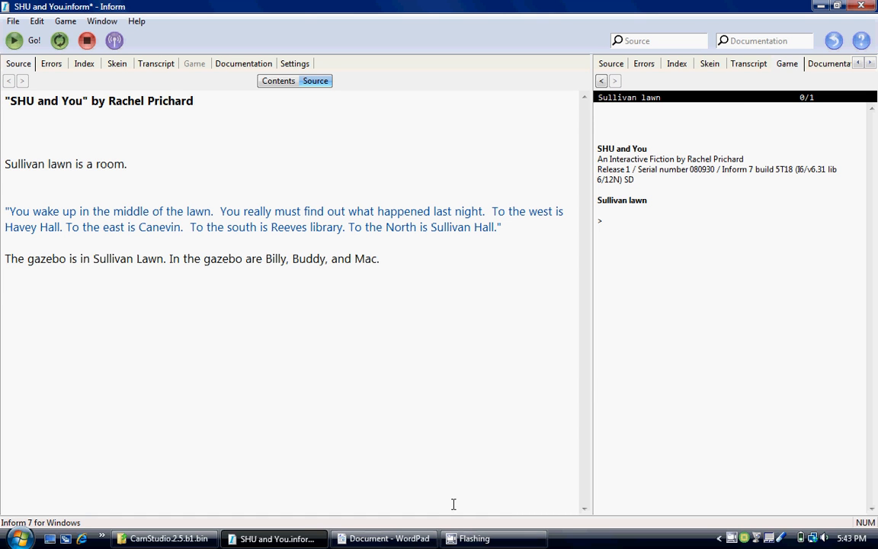
- Bring up the WordPad notes and scroll to the Canevin room lines
left_click(385, 539)
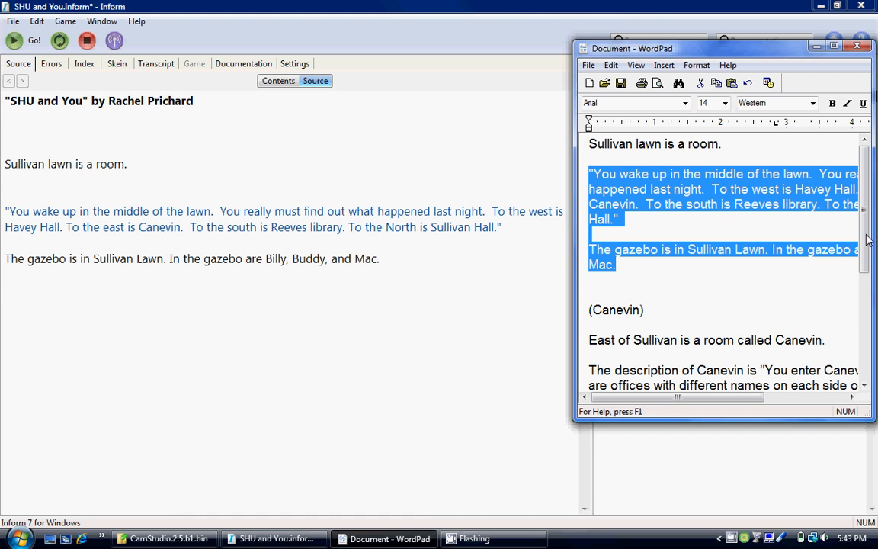
scroll("down", 3)
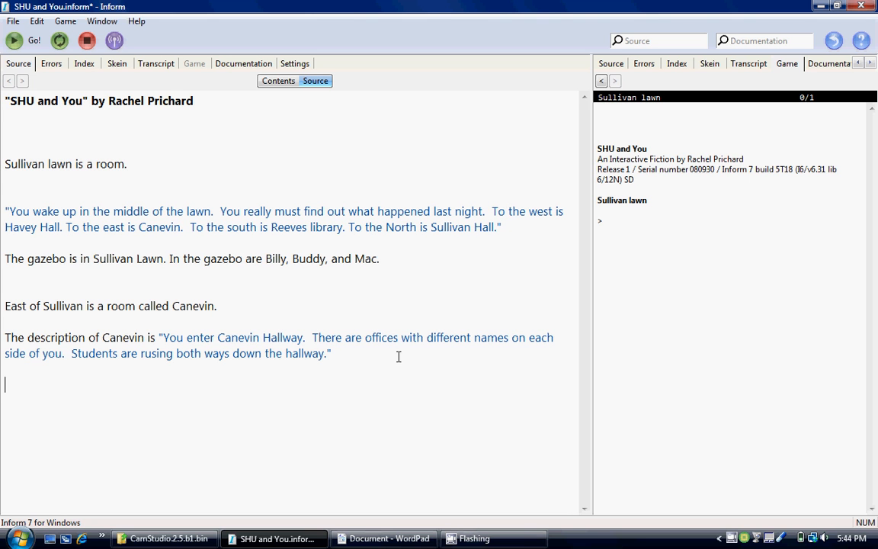
- Switch back to the WordPad notes to find the 'Student descrip' paragraph
left_click(383, 538)
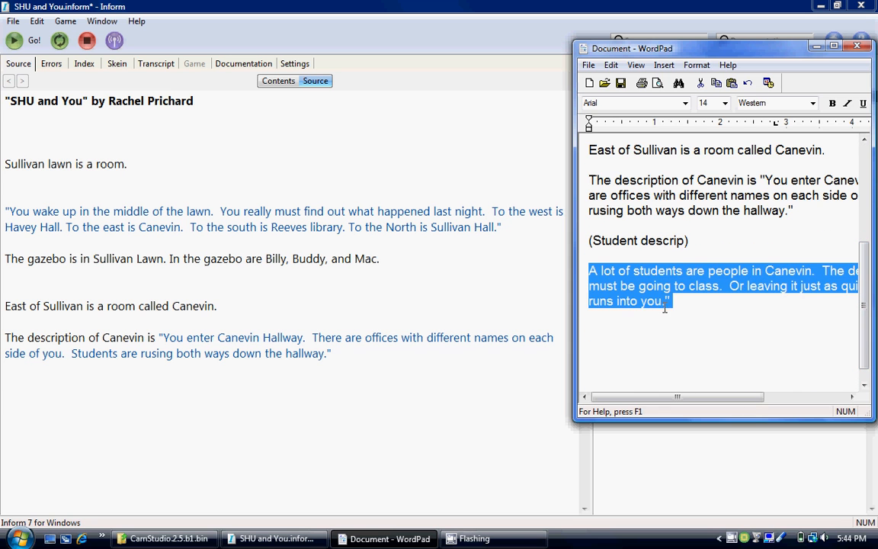
- Add 'A lot of students are people in Canevin' with their going-to-class description, then save and rebuild with Go!
right_click(655, 301)
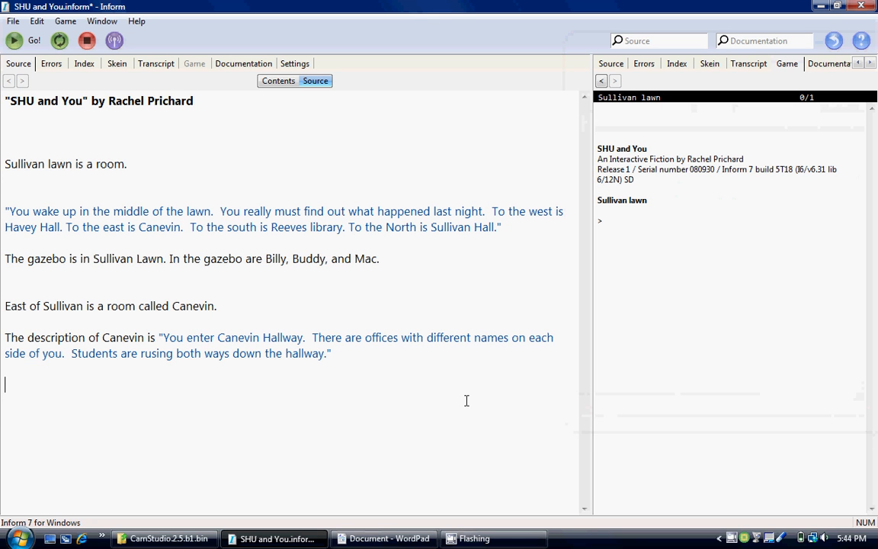
type("A lot of students are people in Canevin.  The description is \"They must be going to class.  Or leaving it just as quickly.  Just then, a girl runs into you.\"")
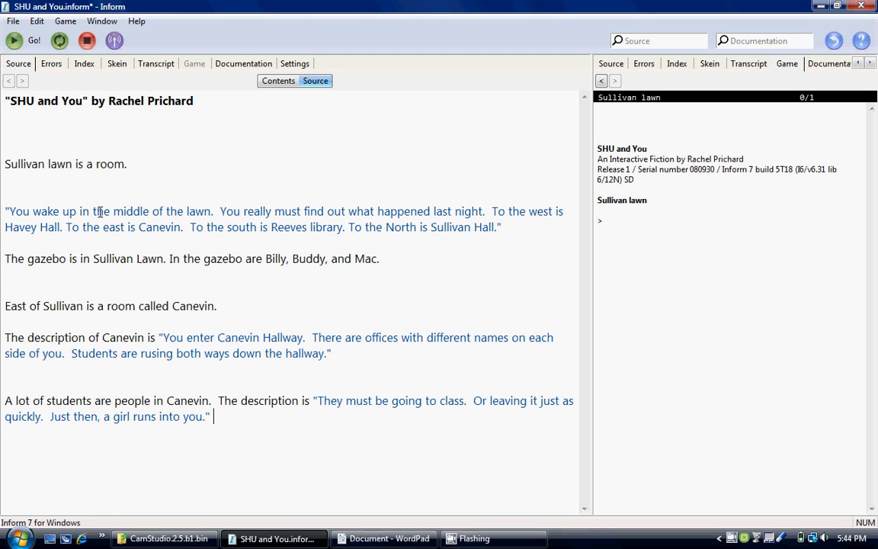
left_click(13, 40)
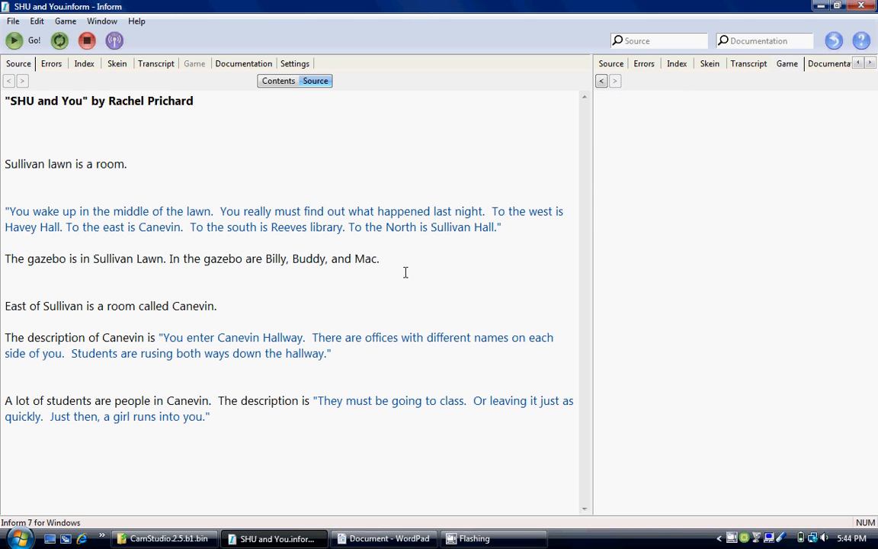
- In the running story on Sullivan lawn, enter the command 'go east' at the prompt
left_click(25, 40)
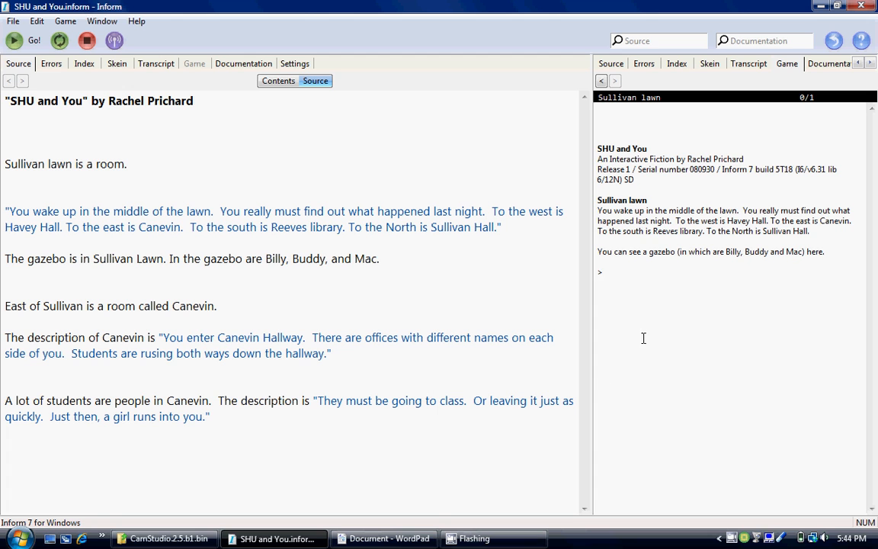
type("go")
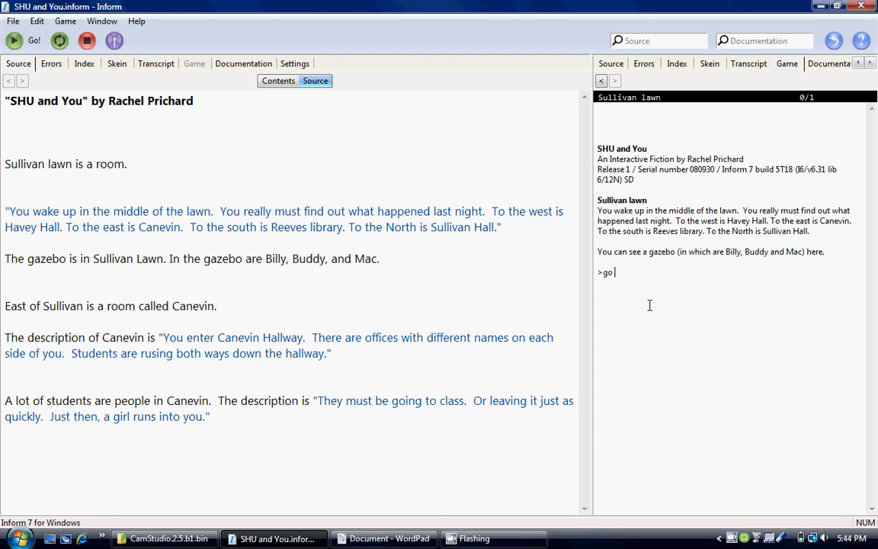
type("east")
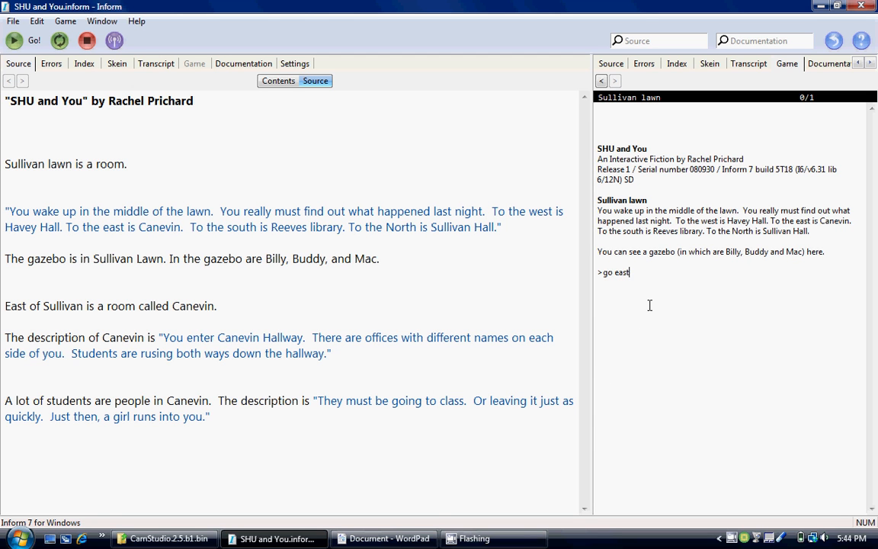